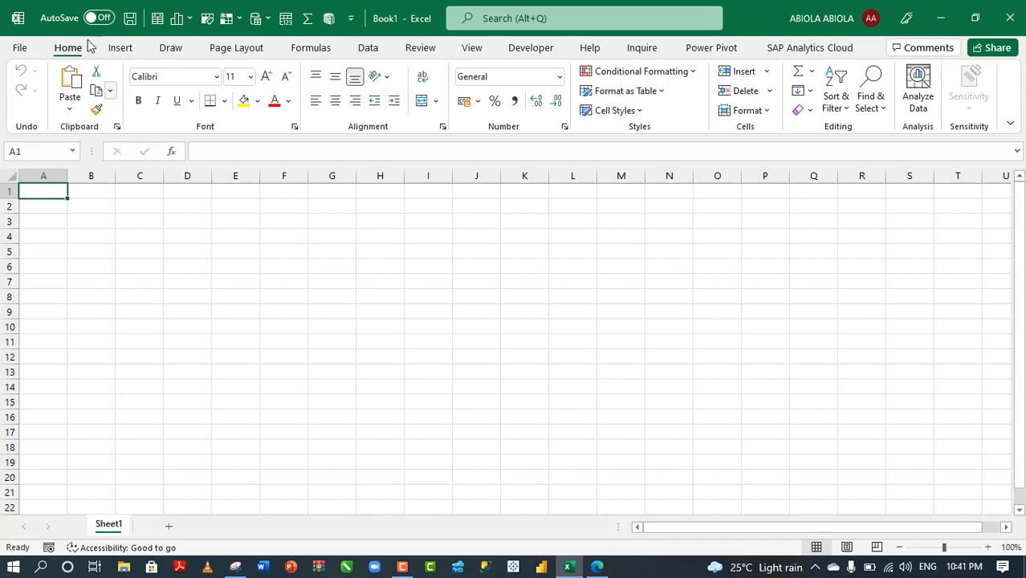
Open the Account page from the File backstage view
click(19, 47)
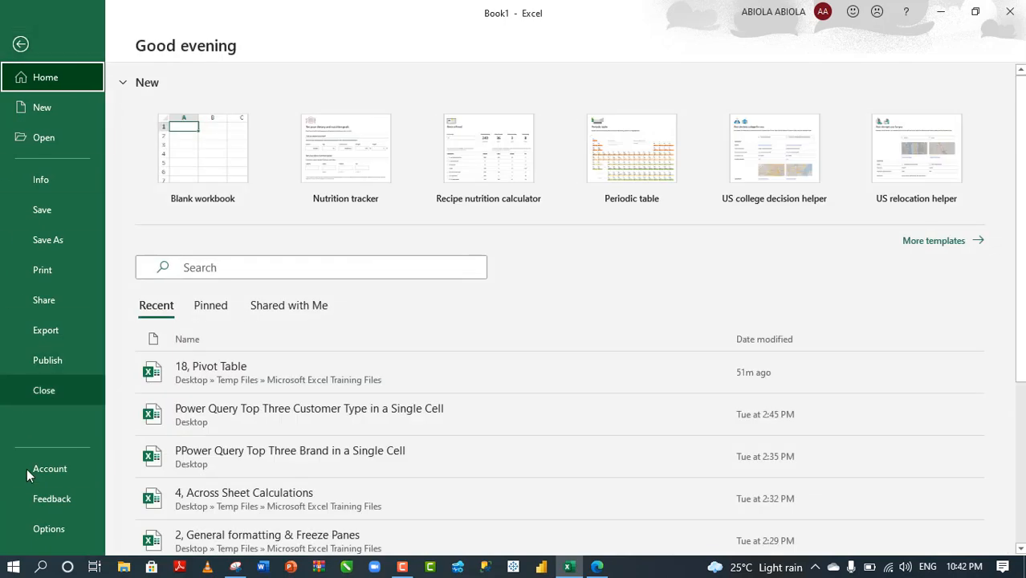
click(50, 468)
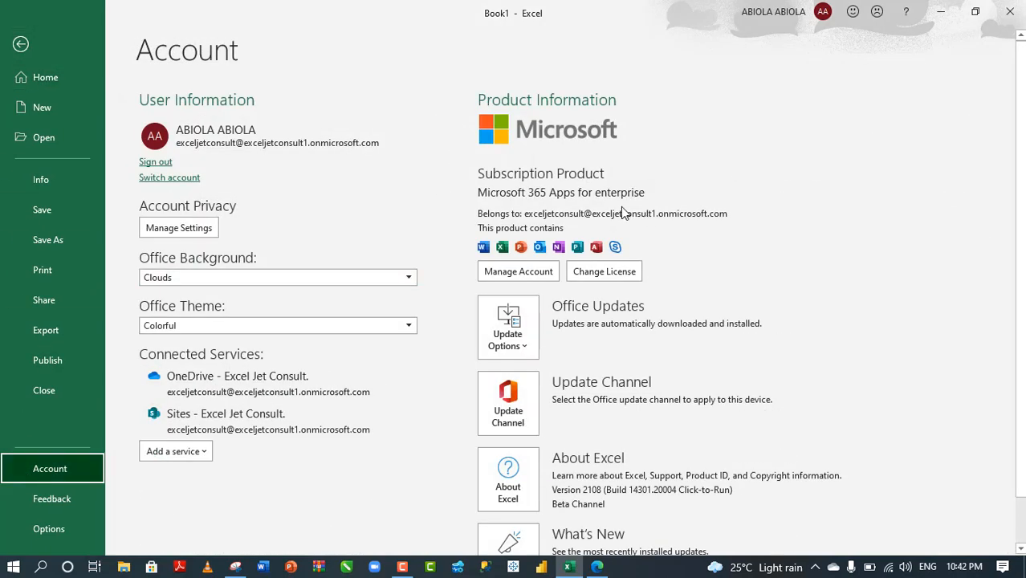
mouse_move(586, 517)
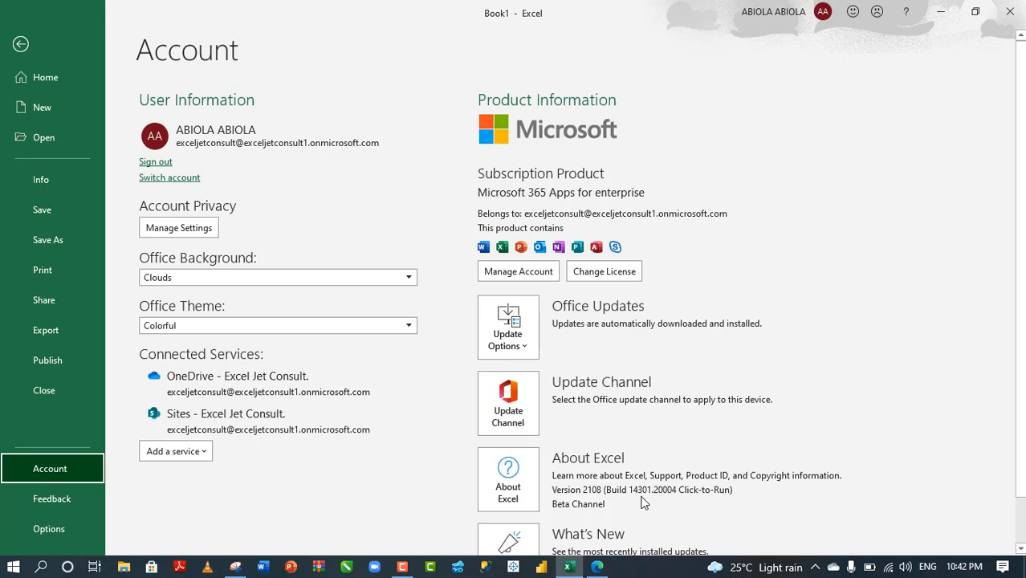
mouse_move(625, 498)
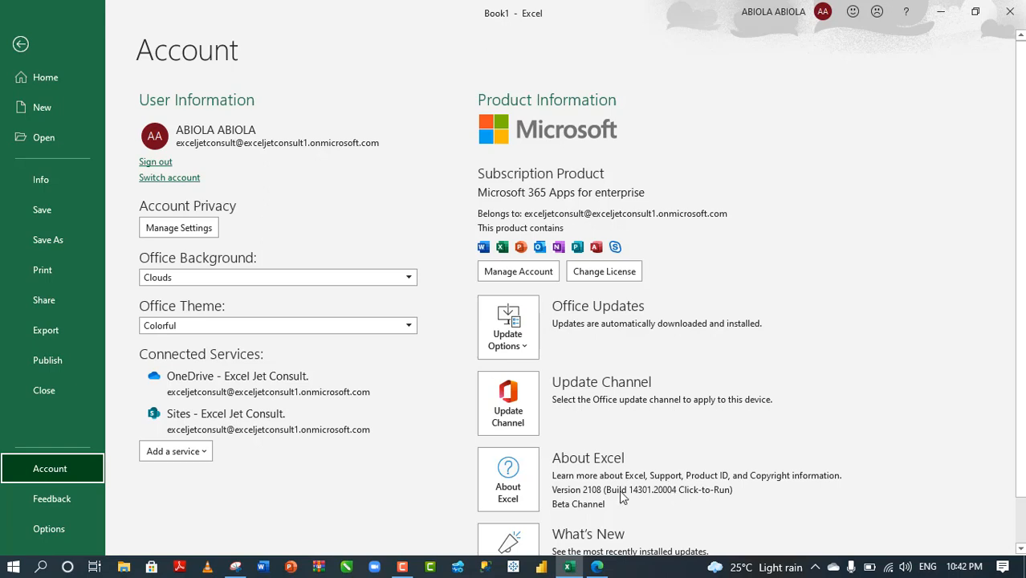
mouse_move(687, 502)
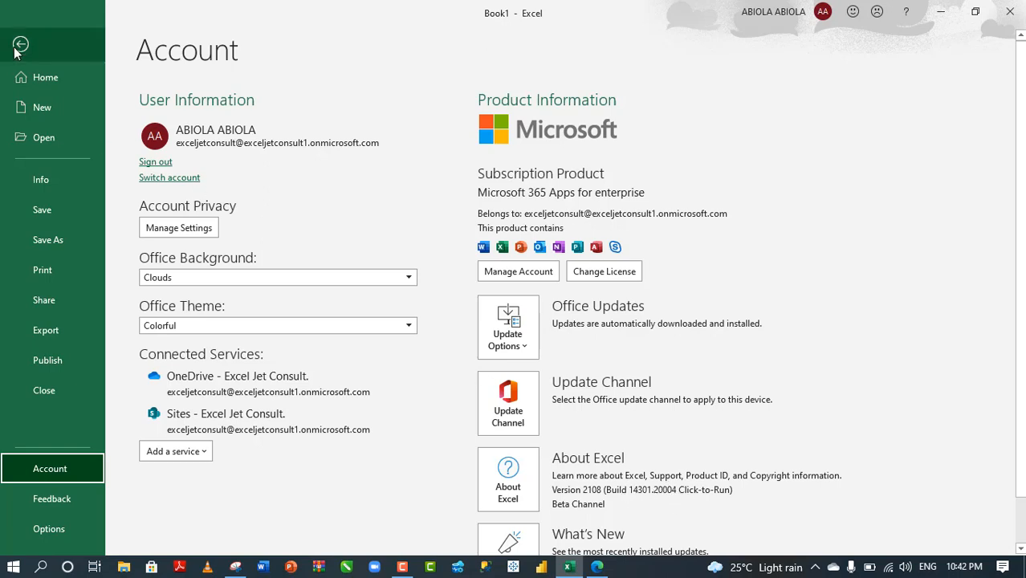
Turn on 'Try the new experience' in the Coming Soon pane, then close it
click(20, 44)
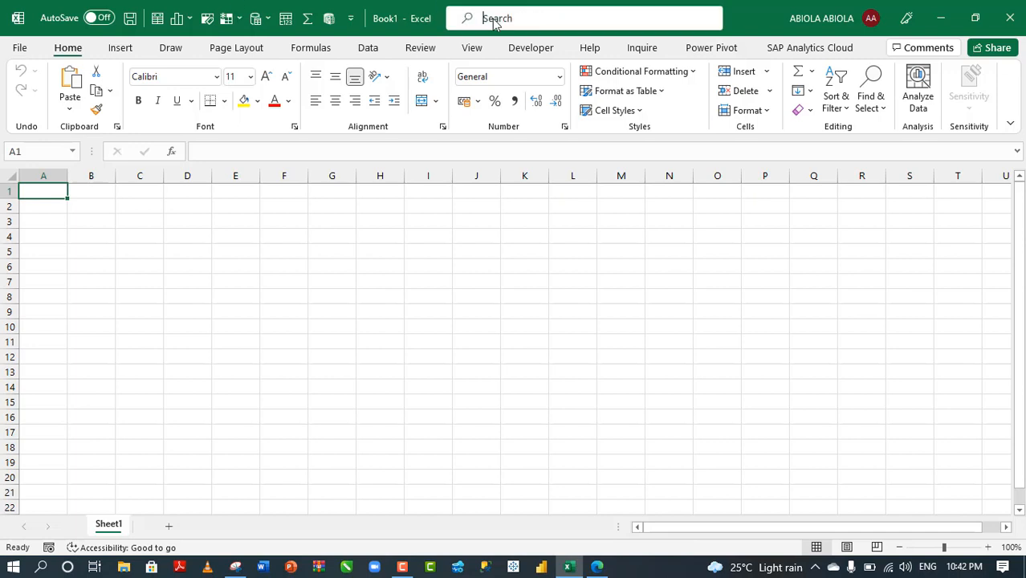
click(584, 18)
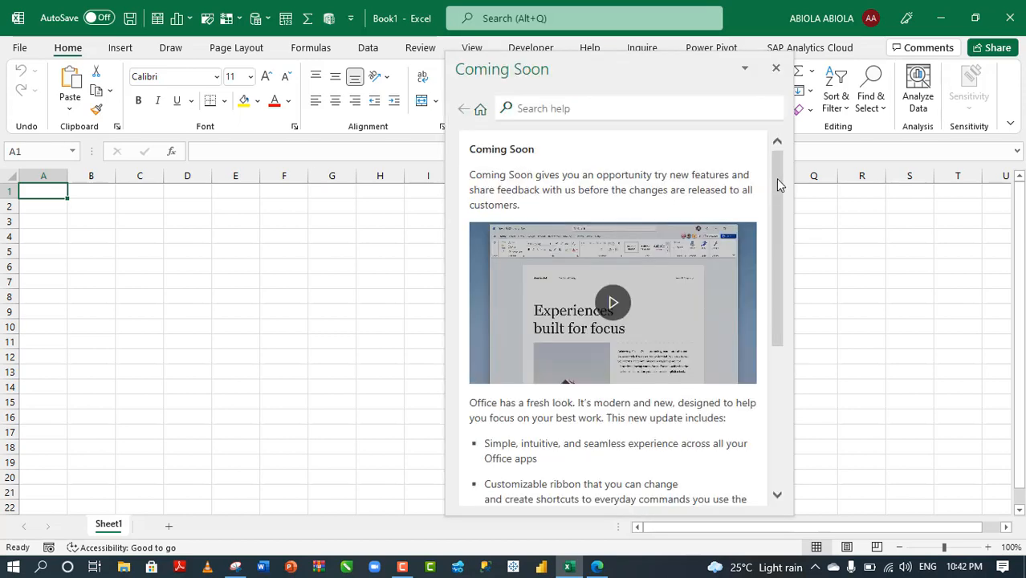
scroll(down, 3)
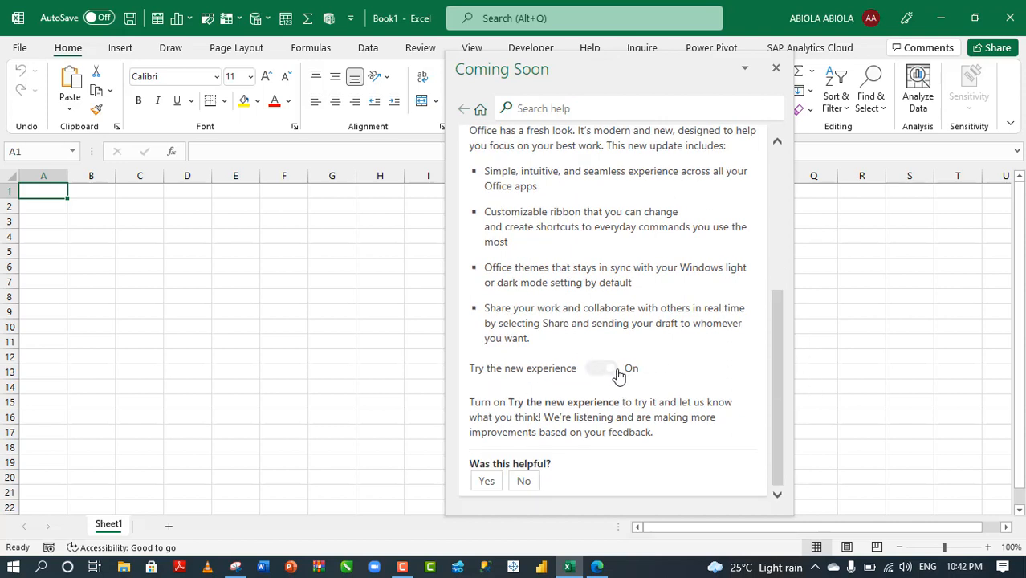
mouse_move(625, 378)
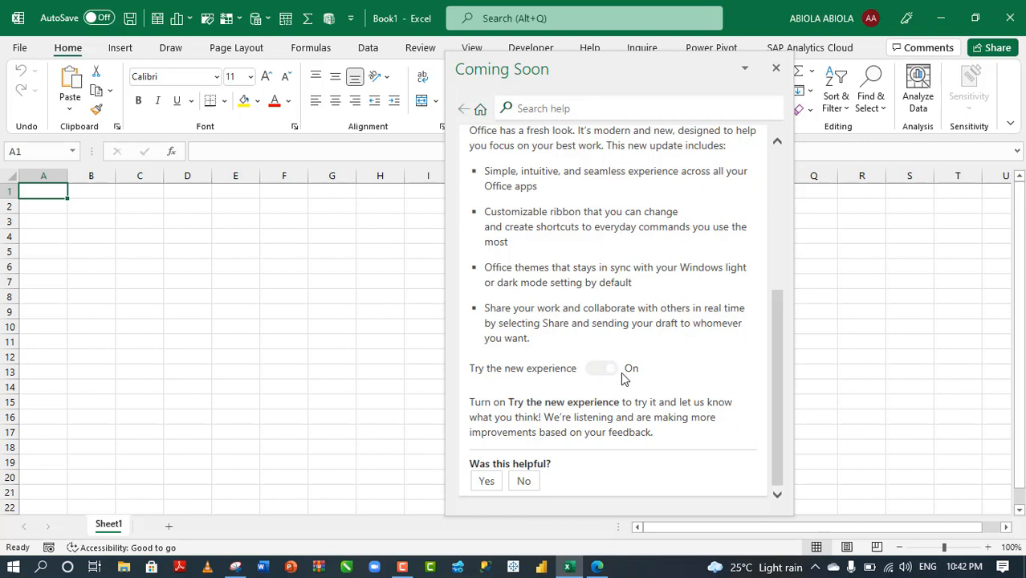
mouse_move(625, 378)
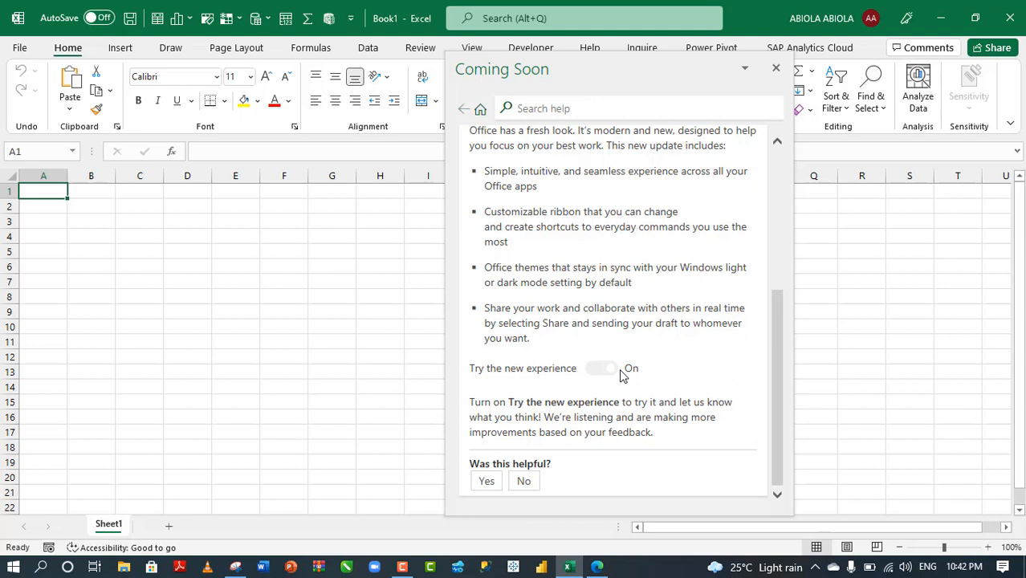
mouse_move(755, 69)
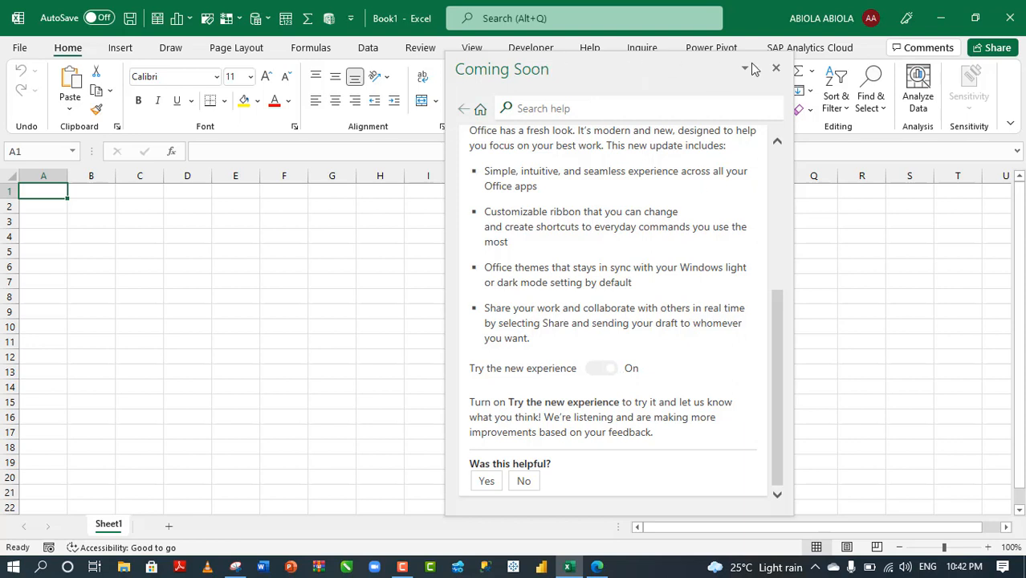
click(776, 67)
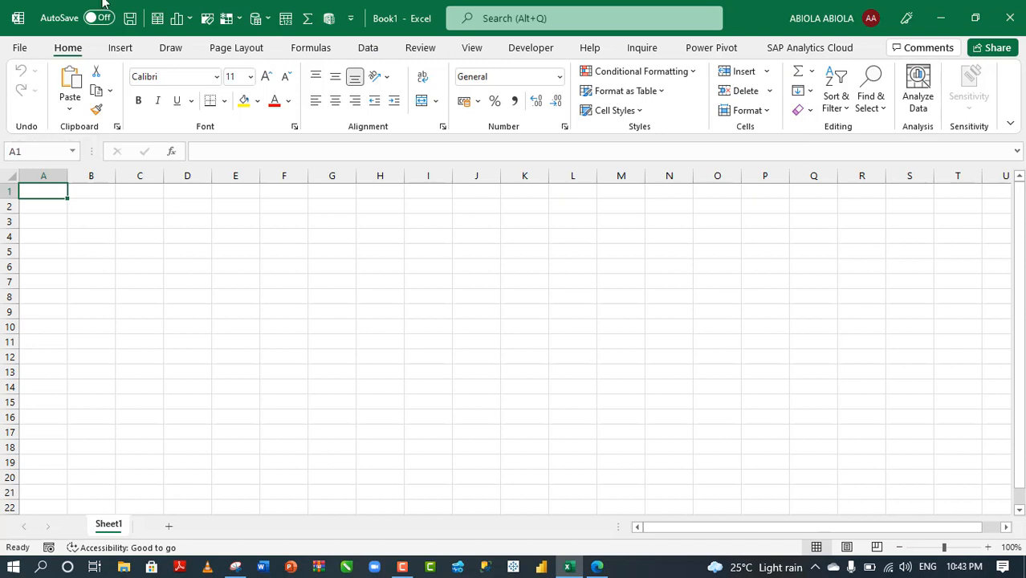
mouse_move(157, 18)
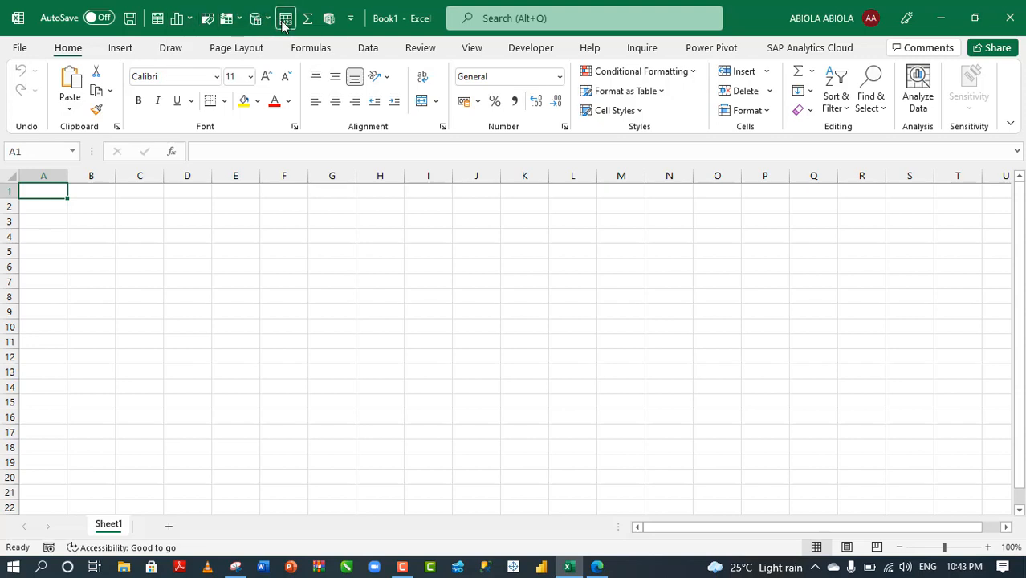
Move the Quick Access Toolbar below the ribbon and hide its command labels
right_click(285, 18)
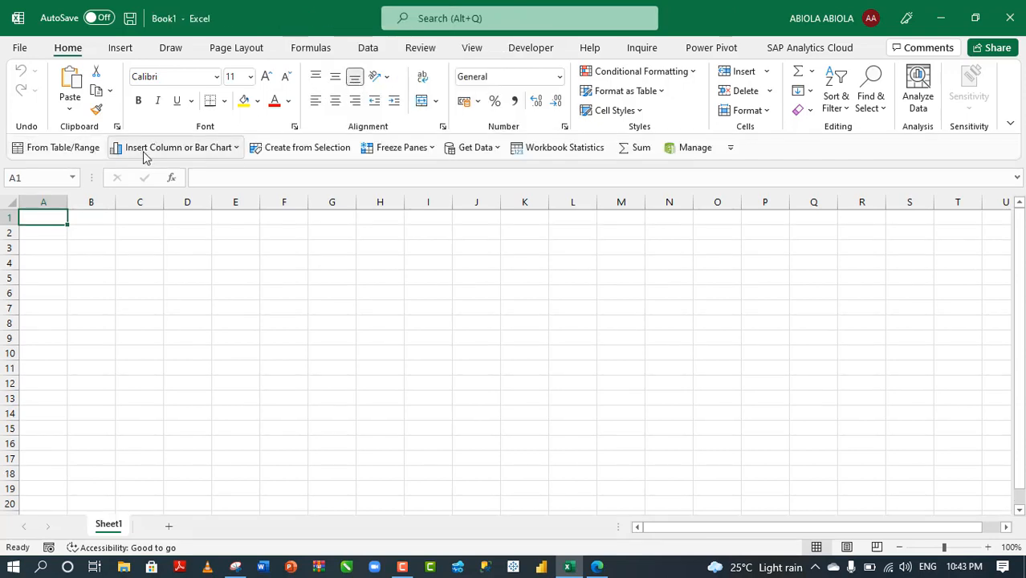
mouse_move(304, 154)
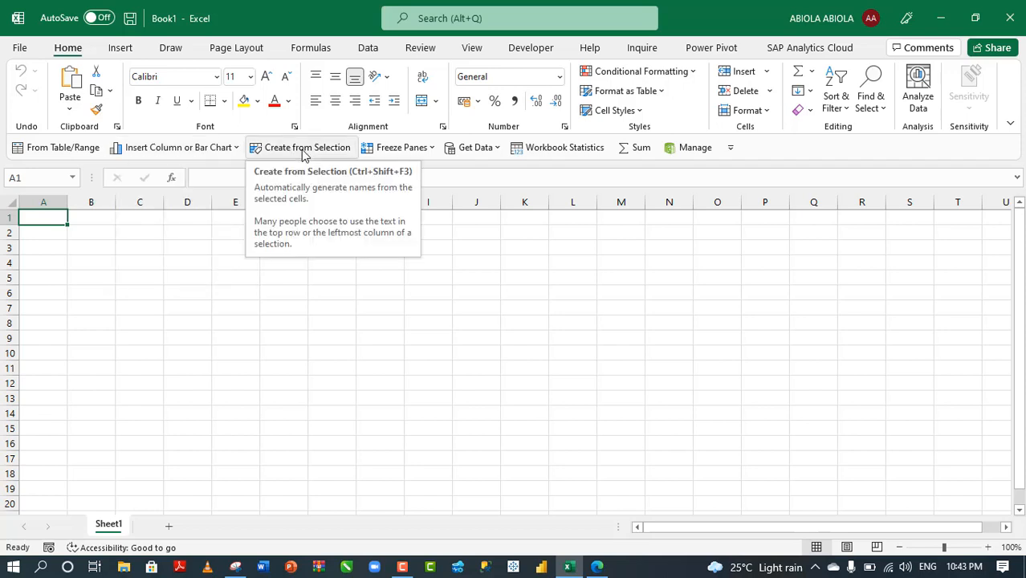
right_click(306, 147)
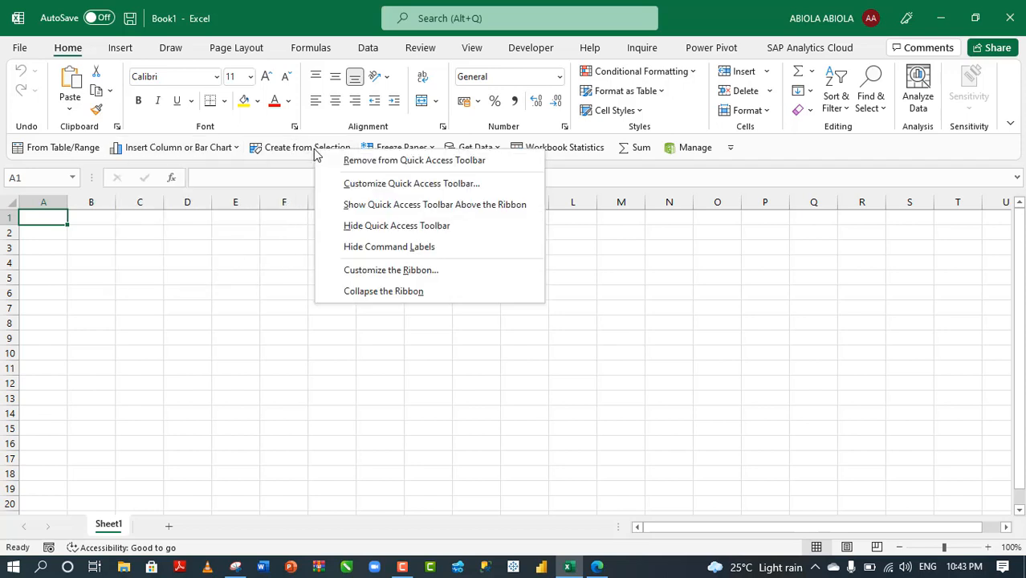
mouse_move(371, 247)
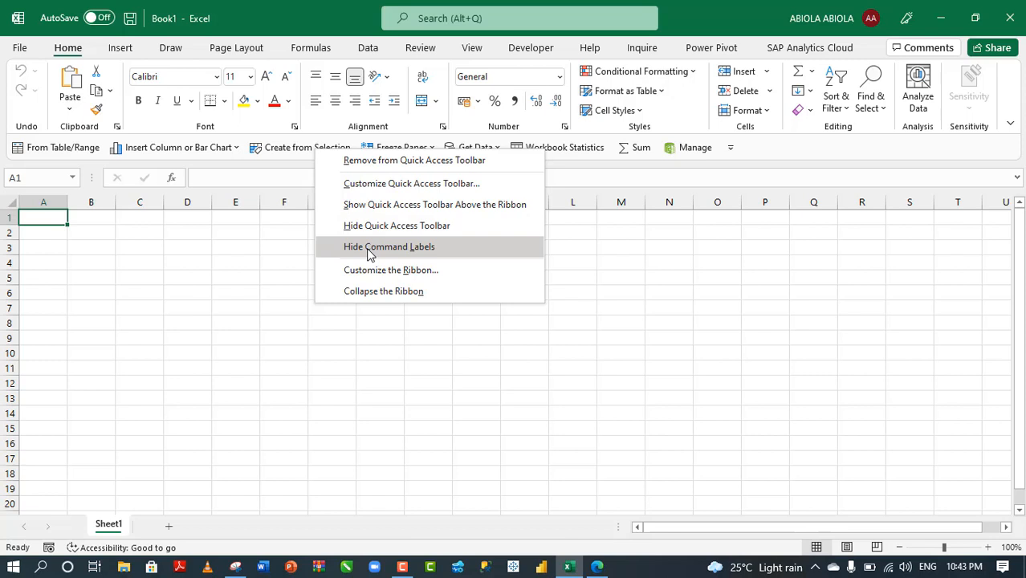
click(389, 246)
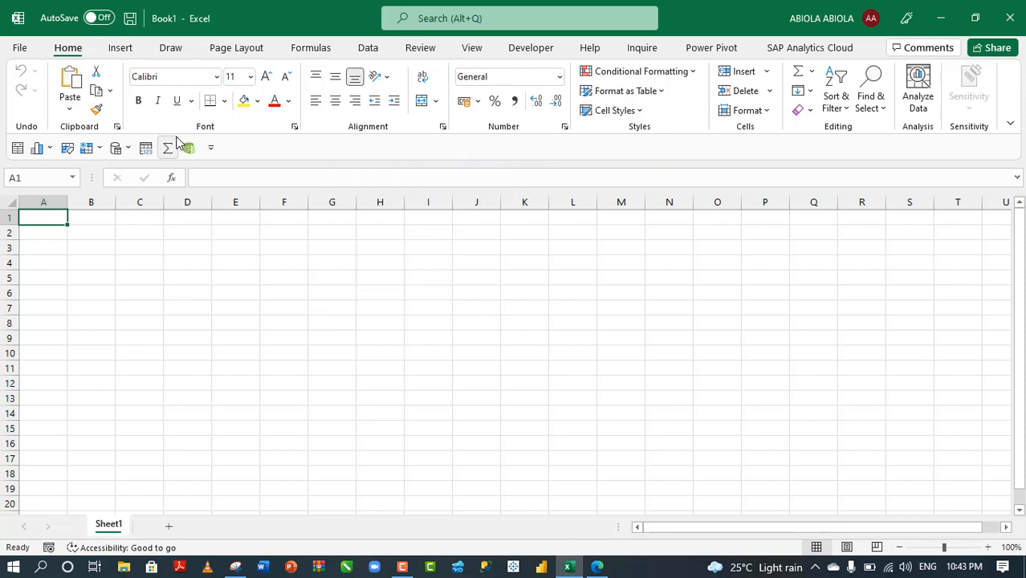
mouse_move(167, 148)
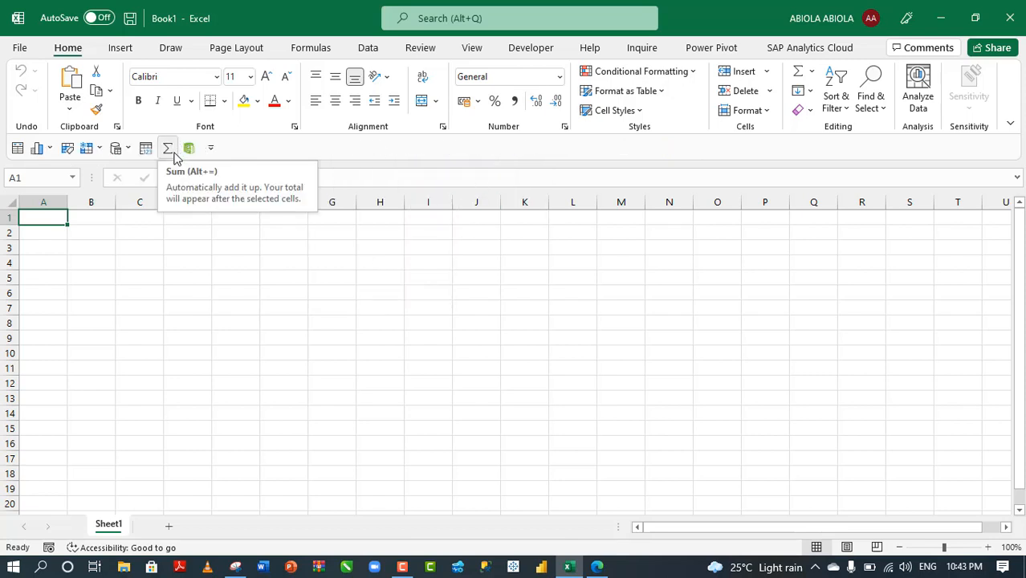
mouse_move(86, 148)
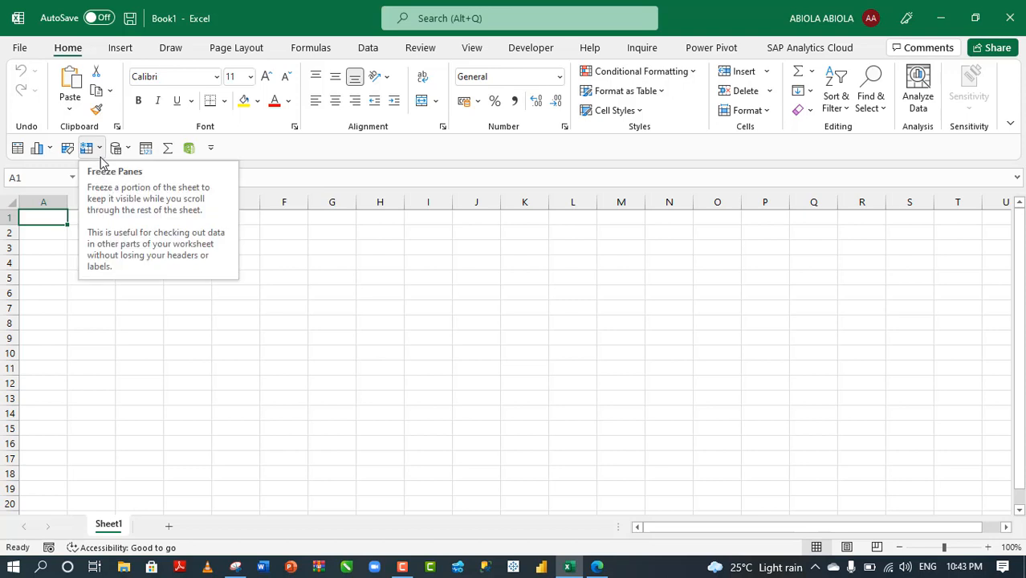
mouse_move(131, 163)
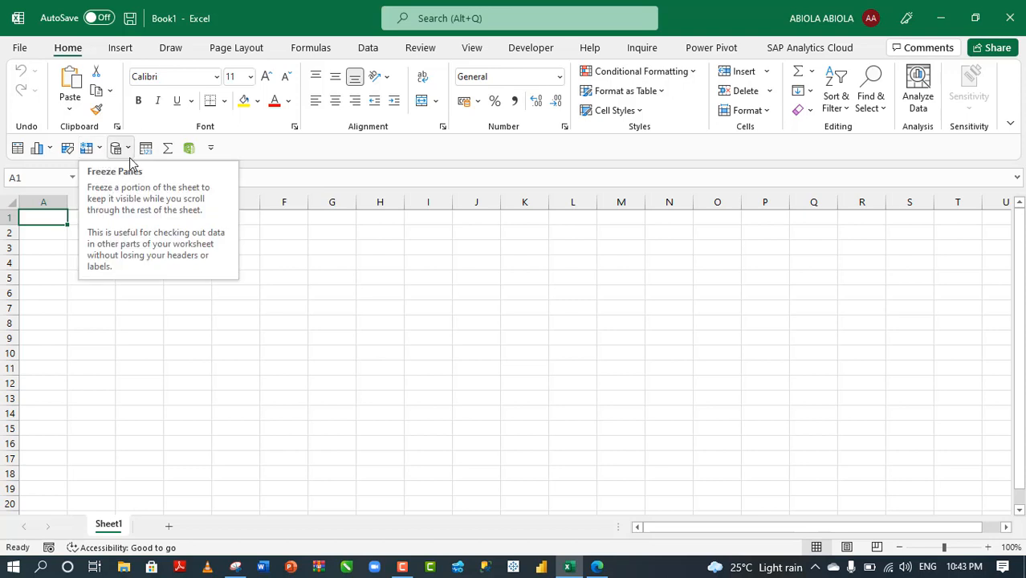
mouse_move(167, 148)
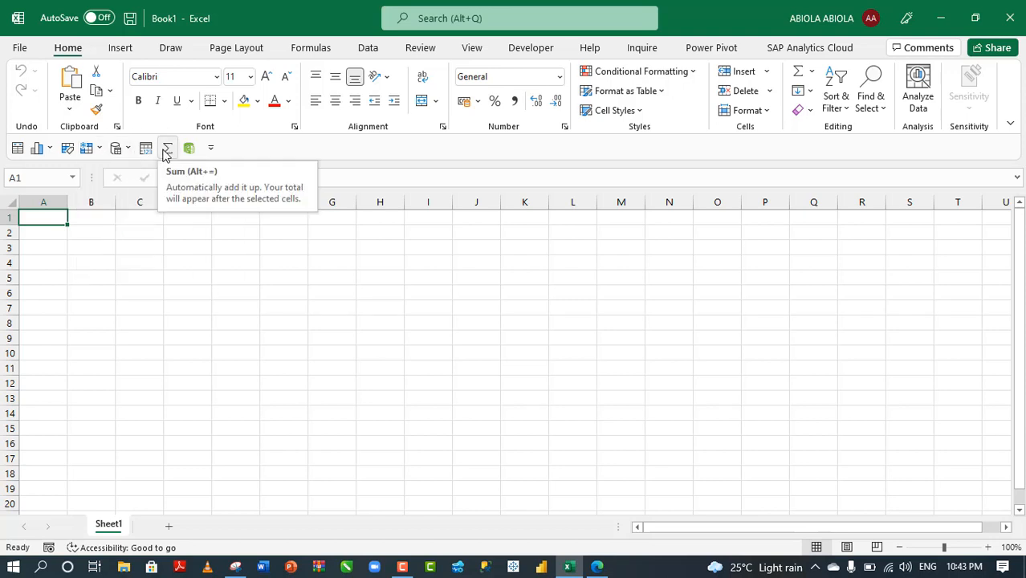
mouse_move(212, 151)
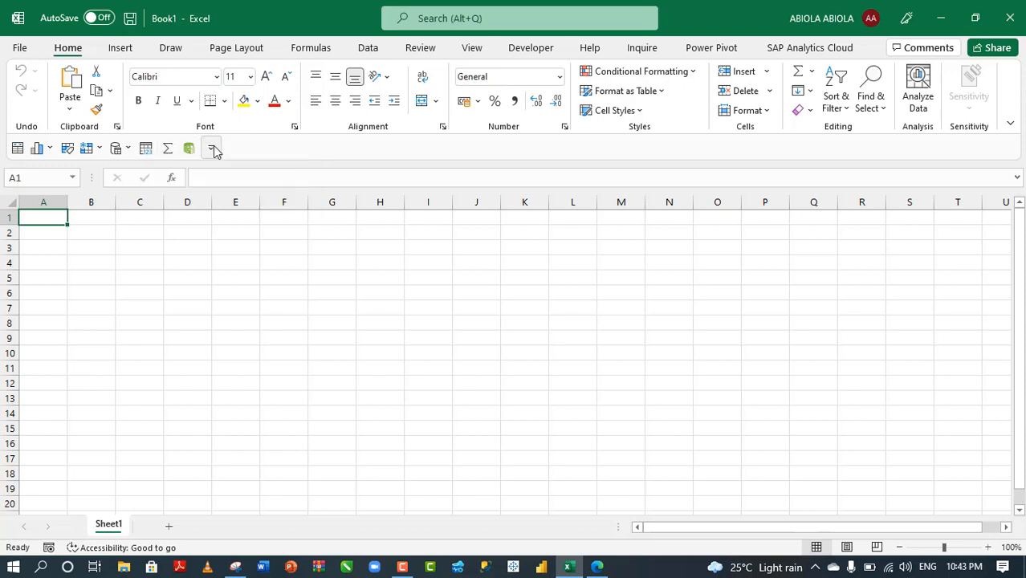
Add Sort Ascending, Sort Descending and Quick Print to the Quick Access Toolbar
click(211, 148)
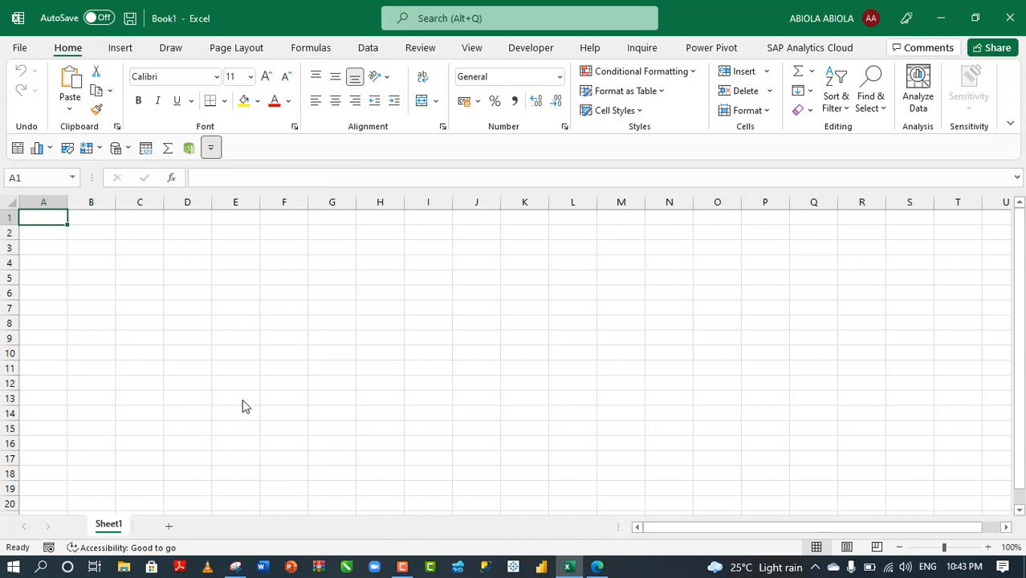
click(232, 147)
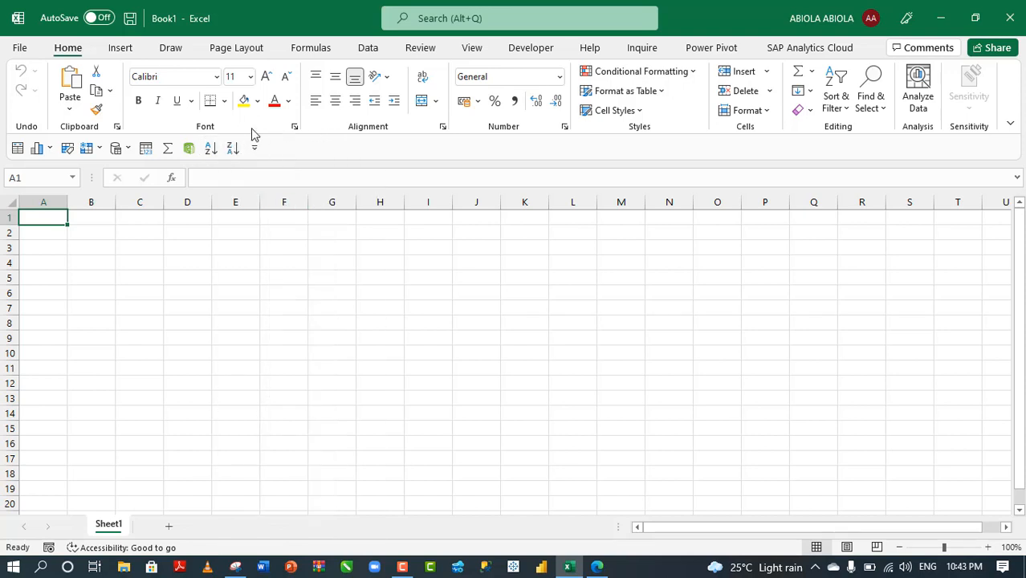
click(254, 147)
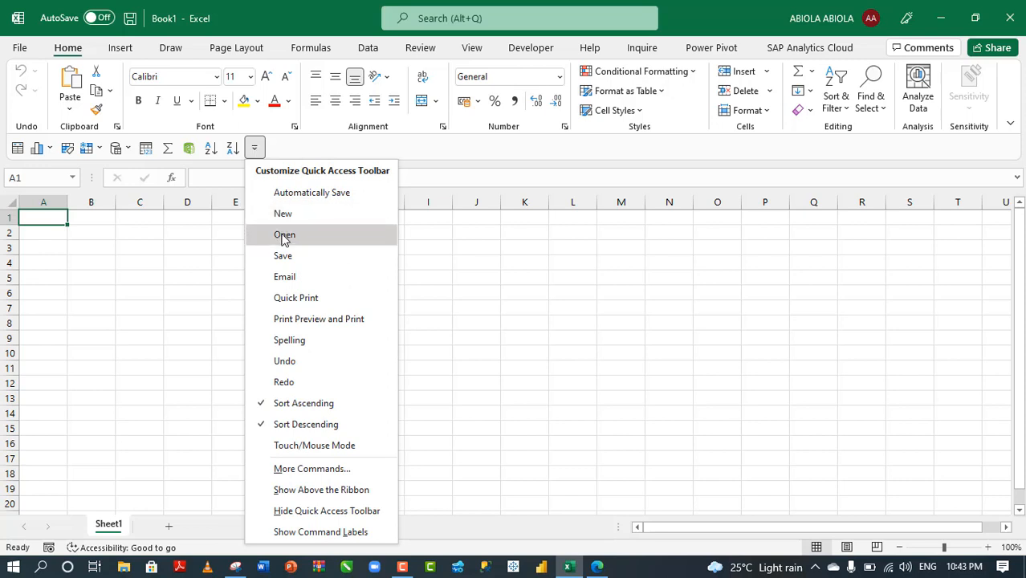
mouse_move(296, 297)
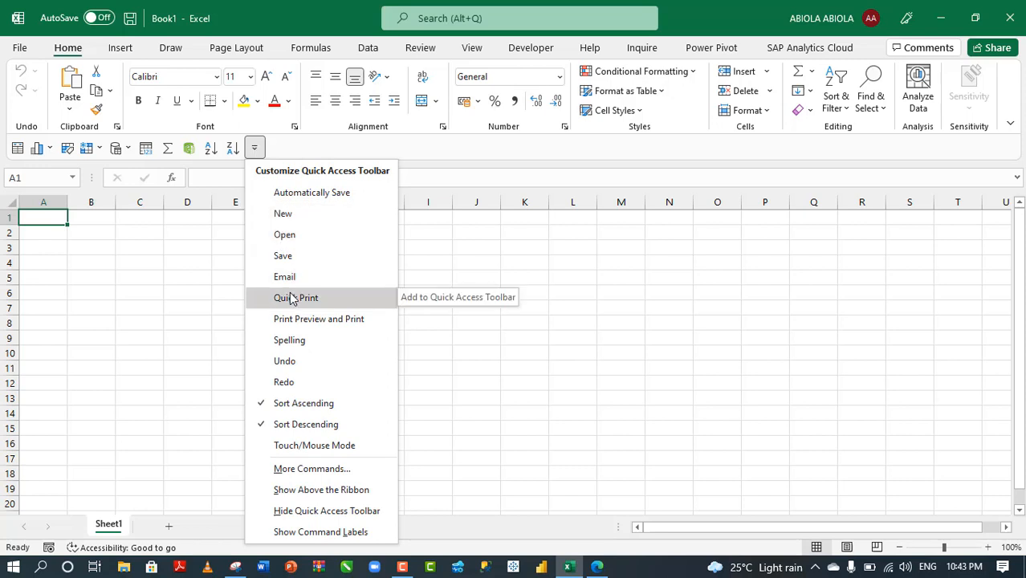
click(297, 297)
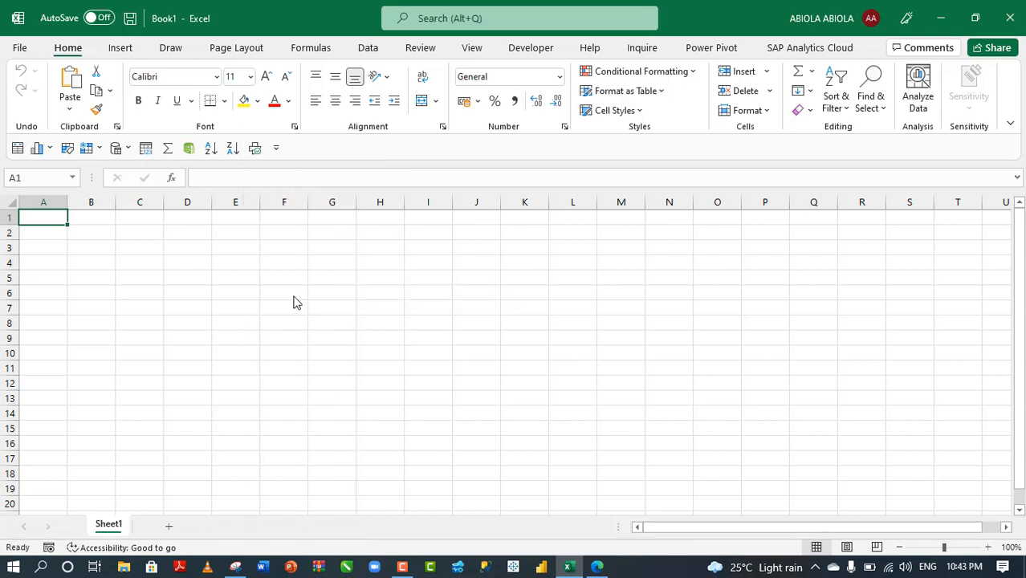
mouse_move(255, 148)
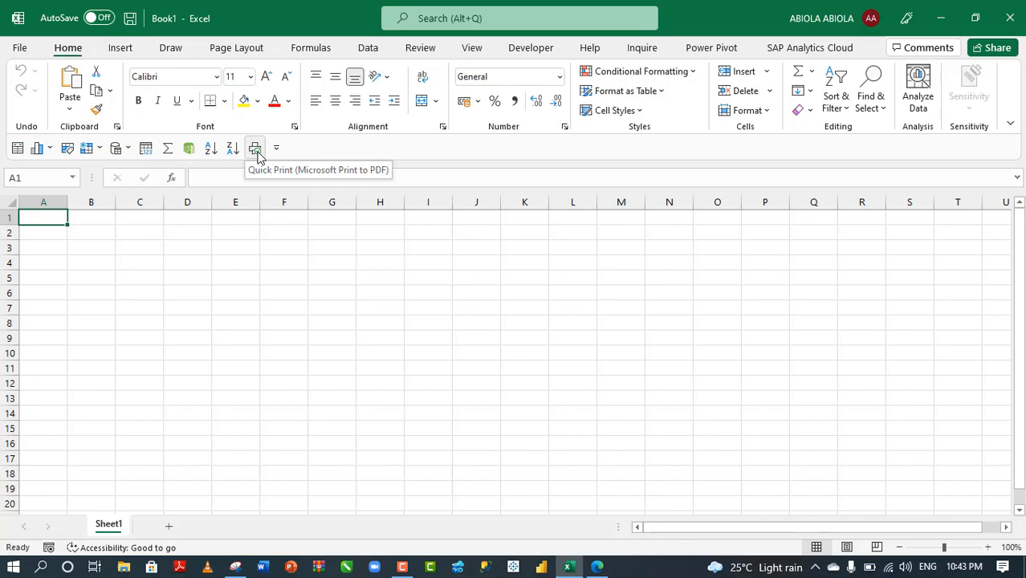
Set the Office Theme to 'Use system setting' in Excel Options
click(20, 47)
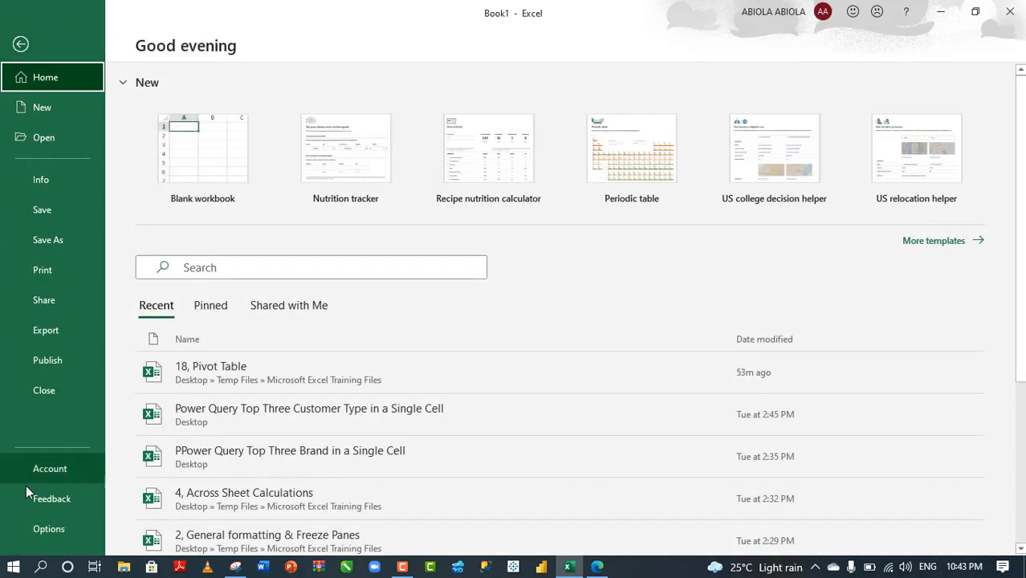
click(48, 529)
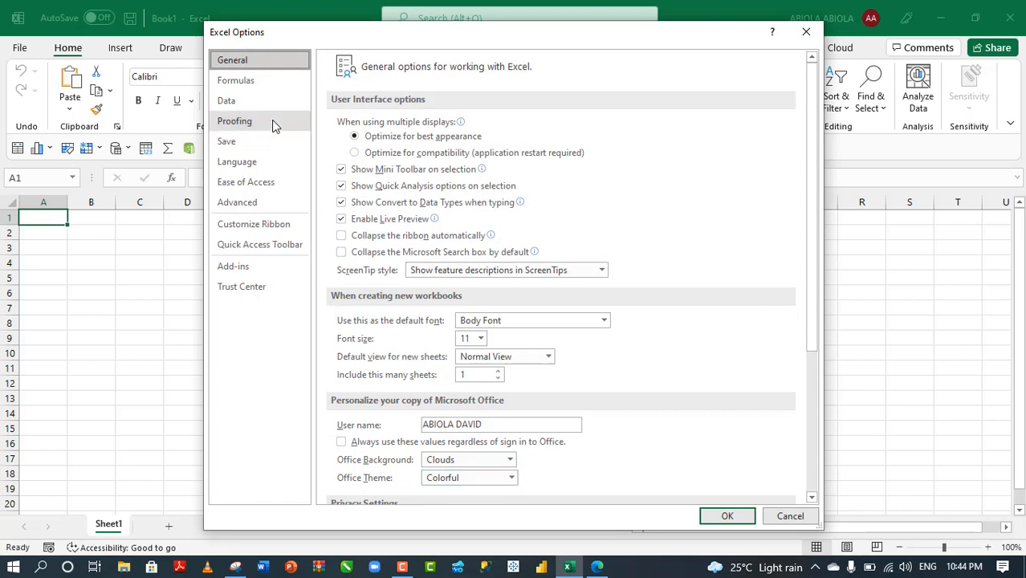
click(511, 477)
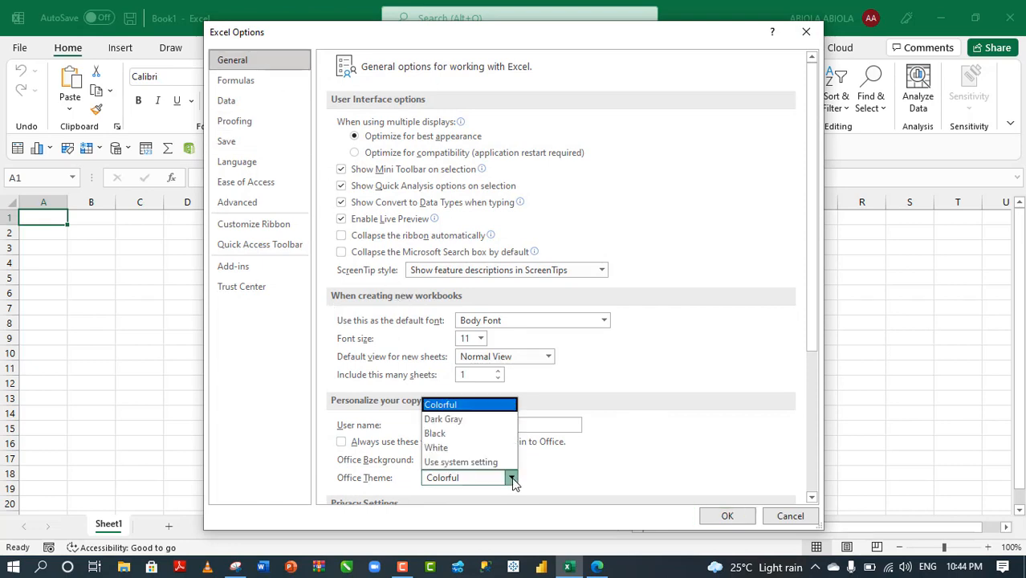
mouse_move(470, 461)
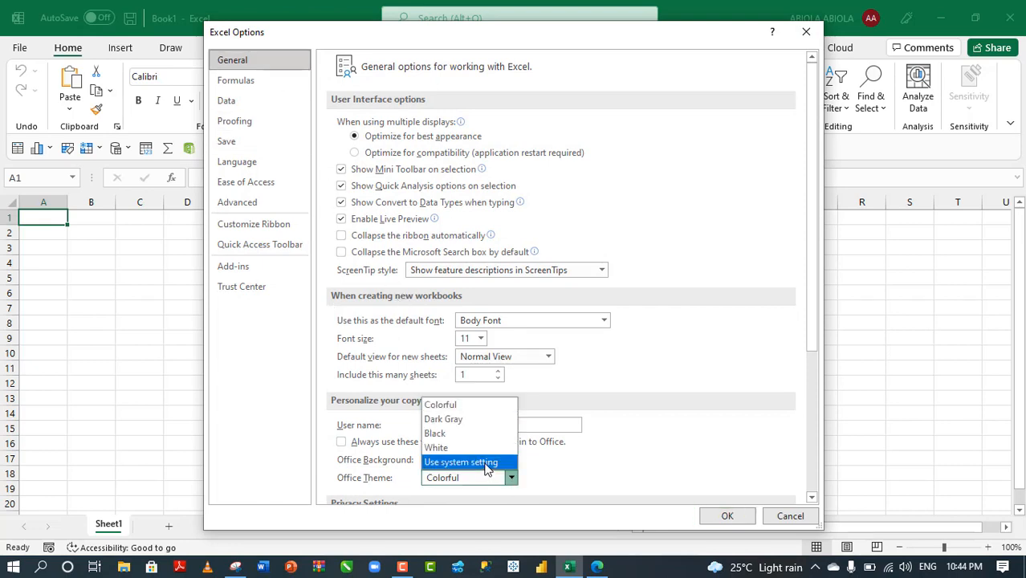
click(460, 462)
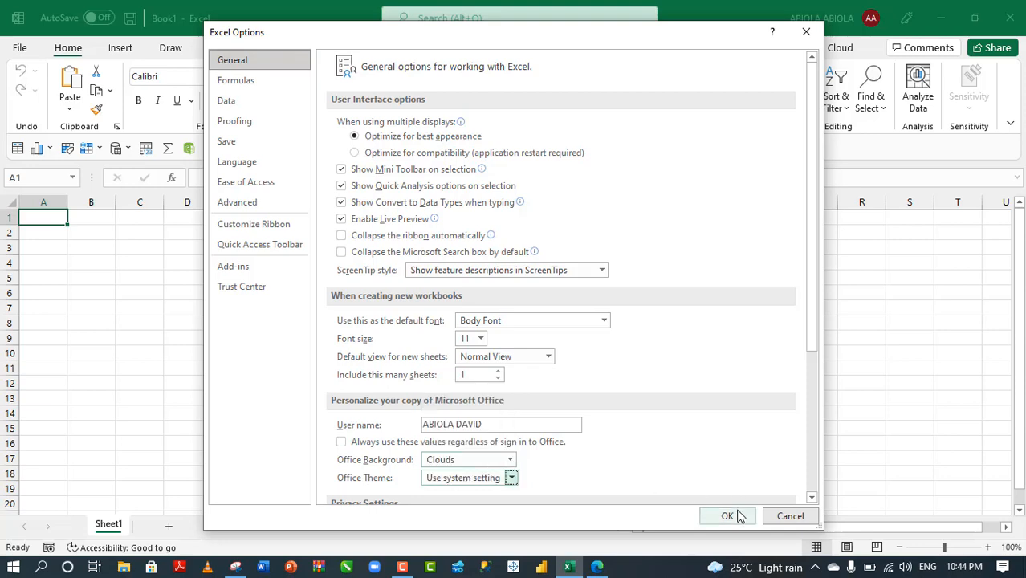
click(726, 515)
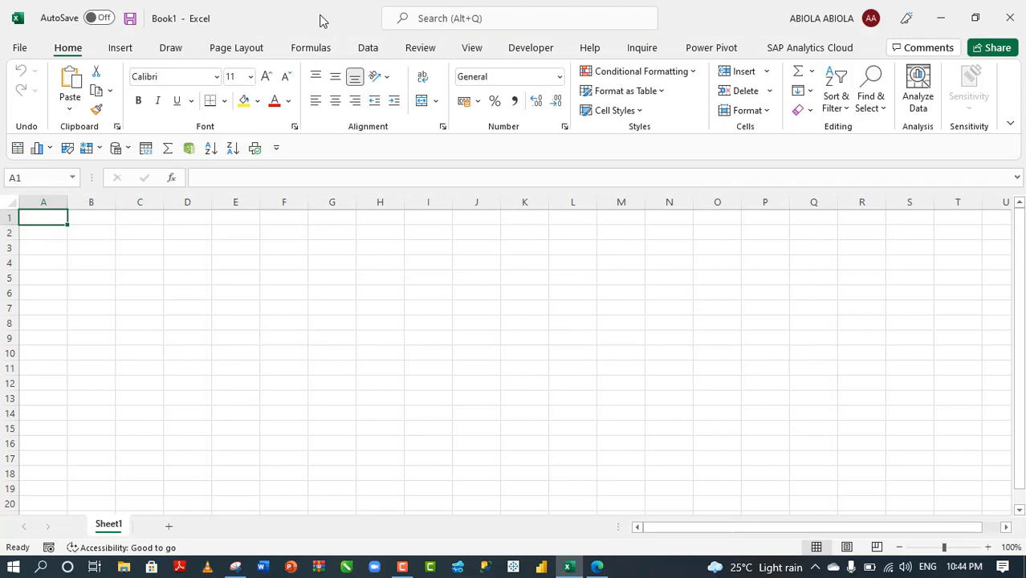
Choose Black as the Office Theme in Excel Options and apply it
click(20, 47)
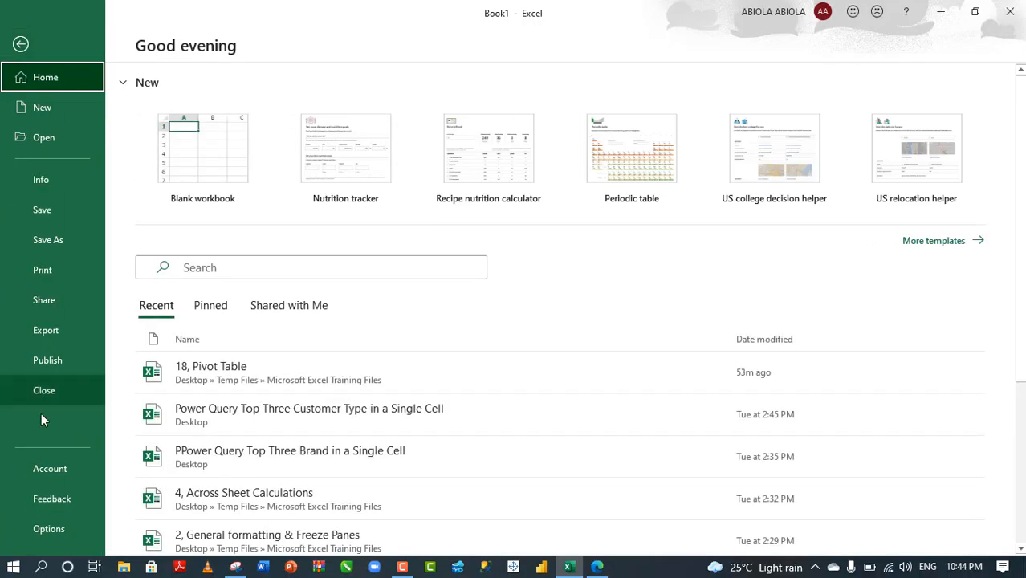
click(48, 529)
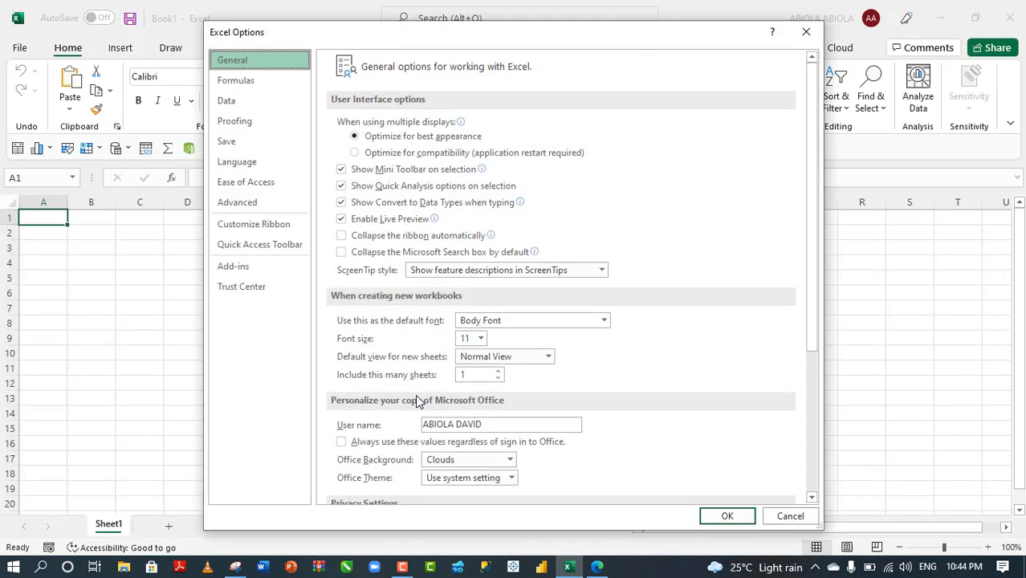
click(511, 478)
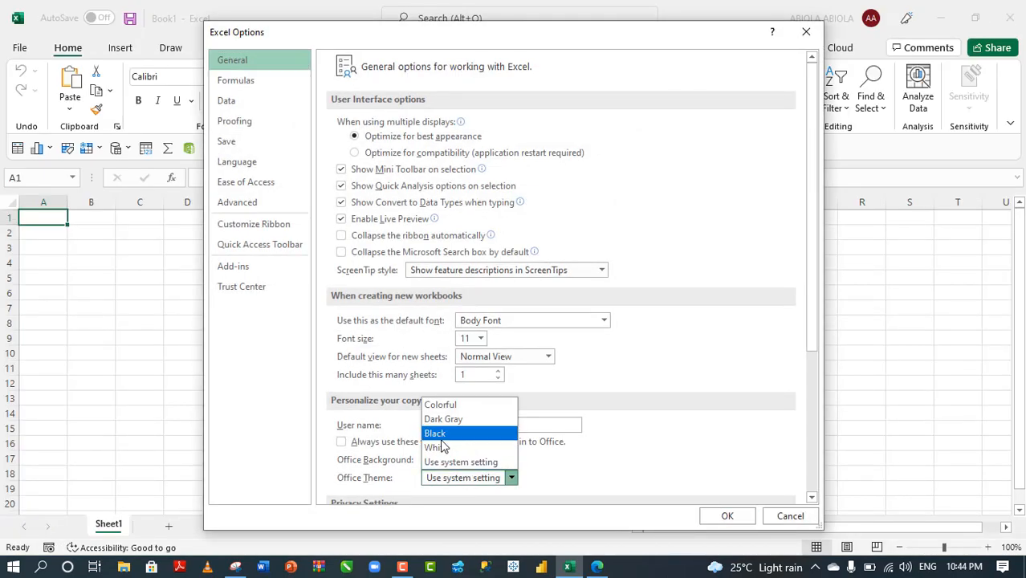
click(435, 433)
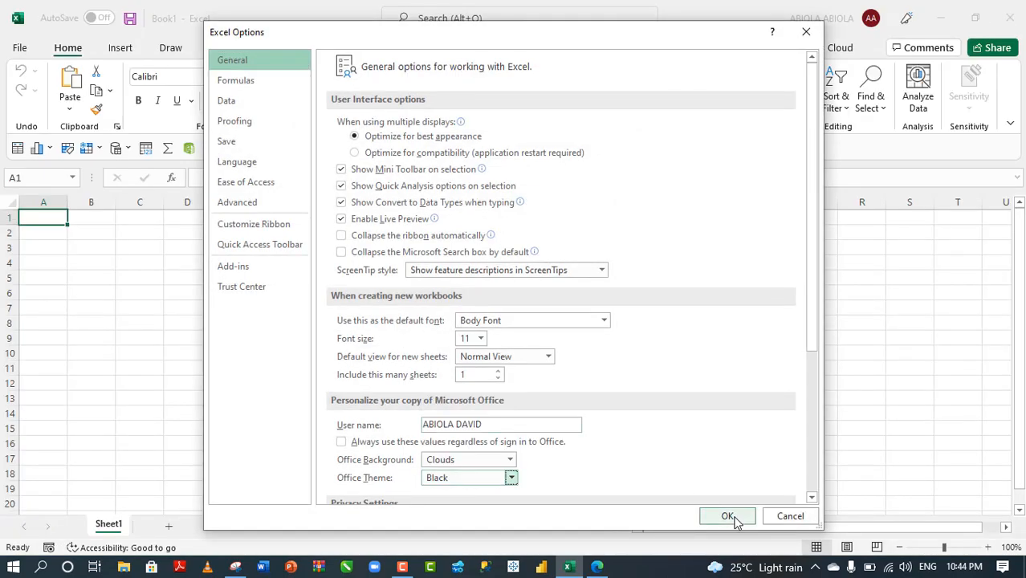
click(728, 516)
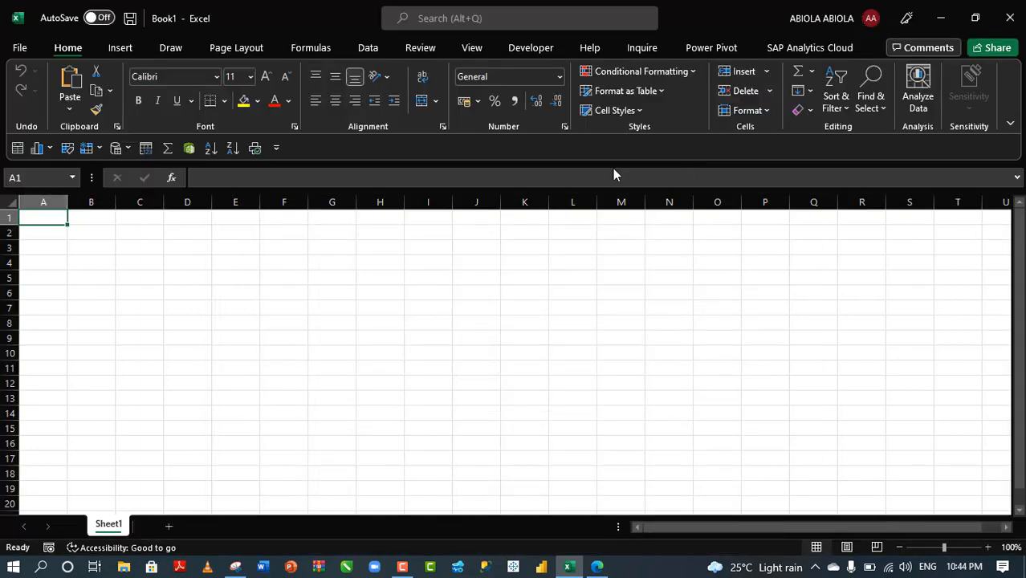
mouse_move(745, 90)
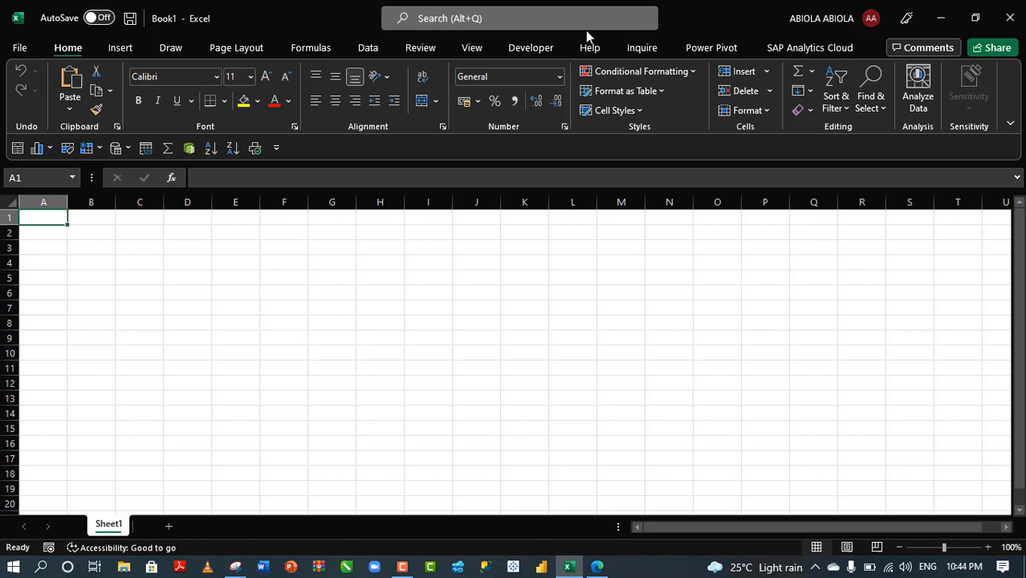
mouse_move(678, 17)
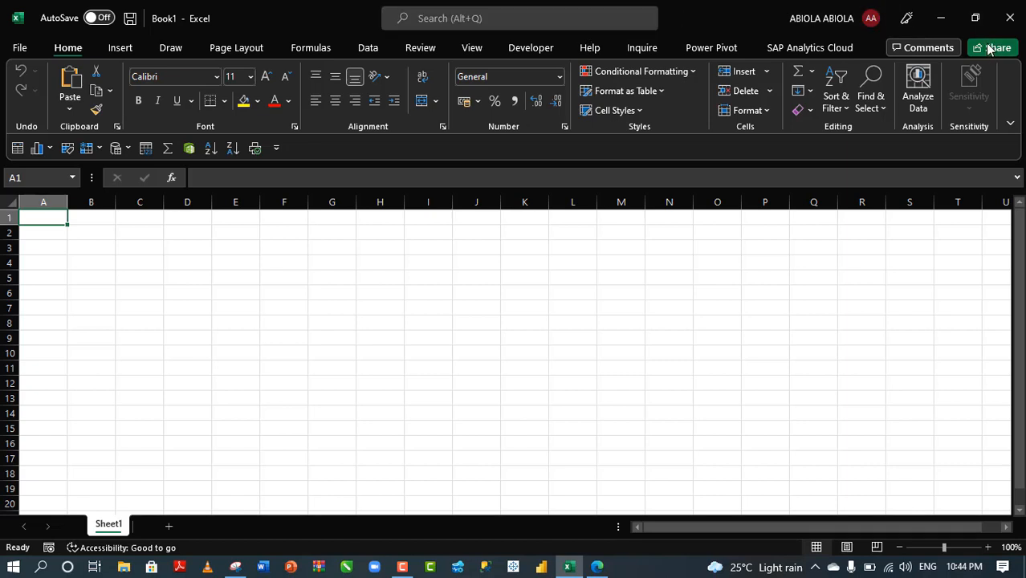
mouse_move(998, 48)
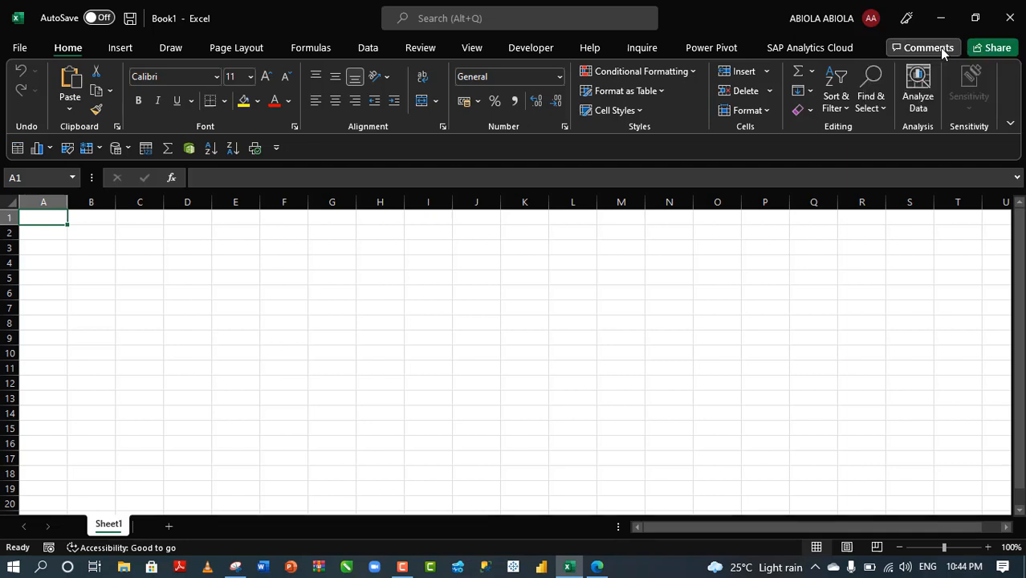
mouse_move(927, 47)
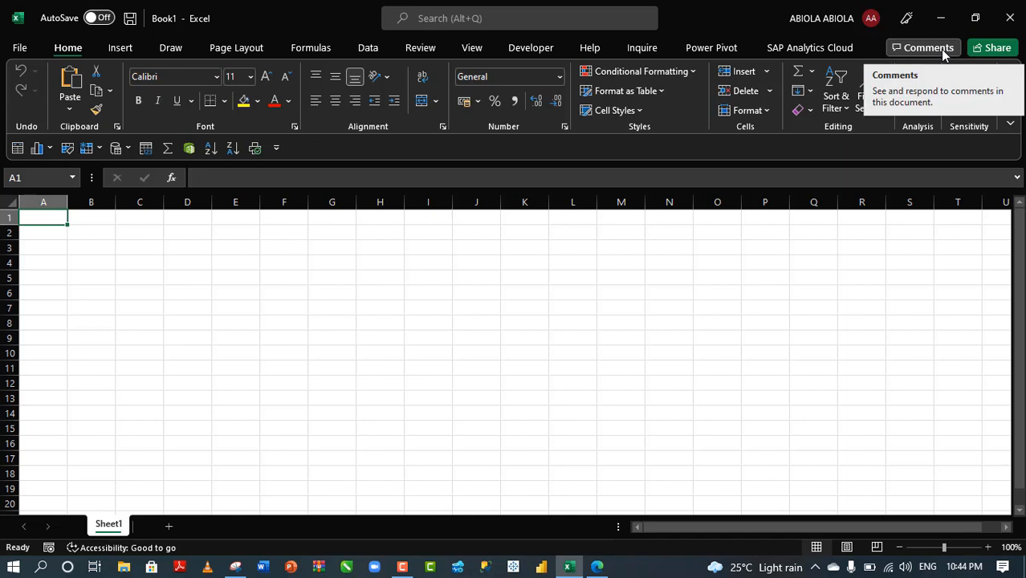
mouse_move(327, 31)
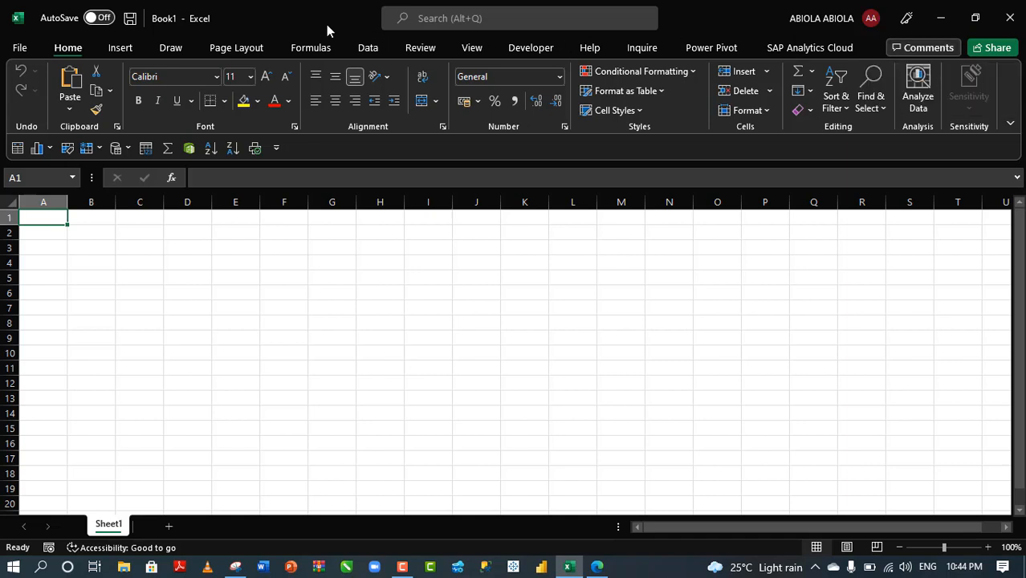
mouse_move(312, 30)
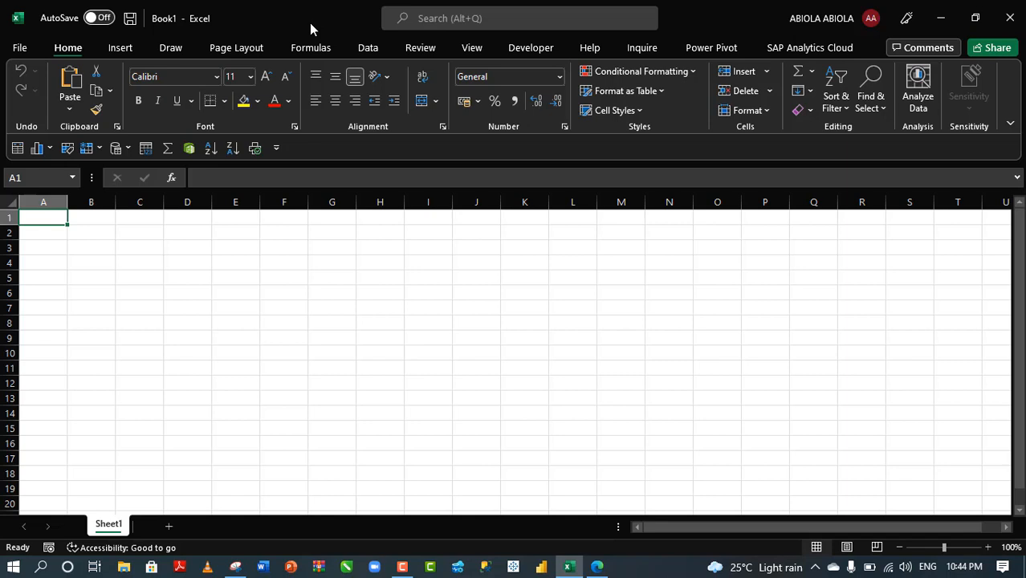